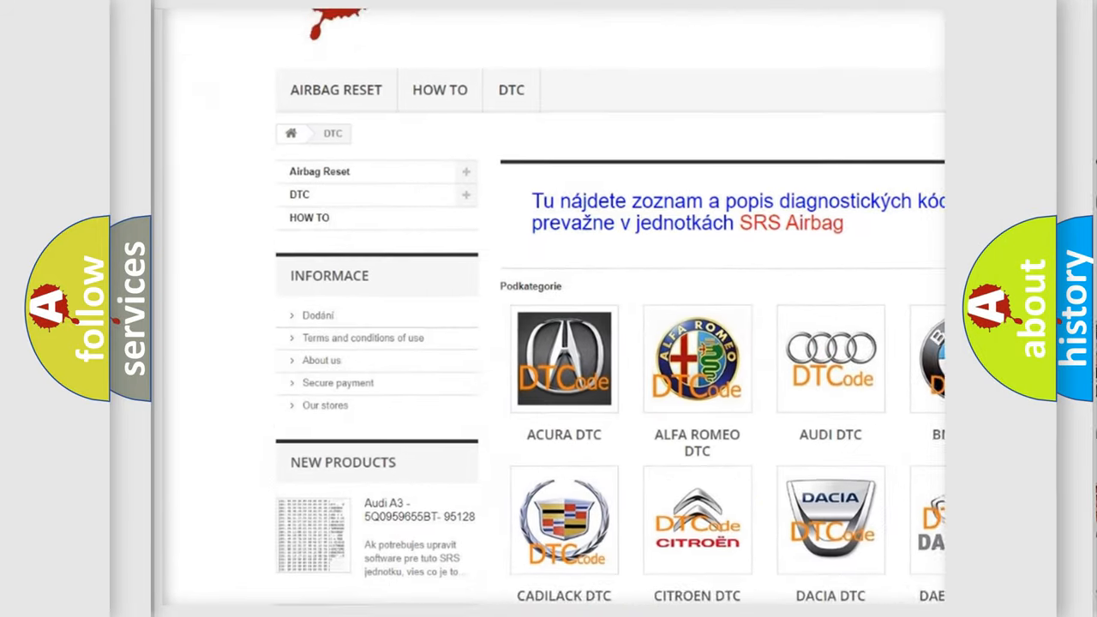
pyautogui.scroll(-3)
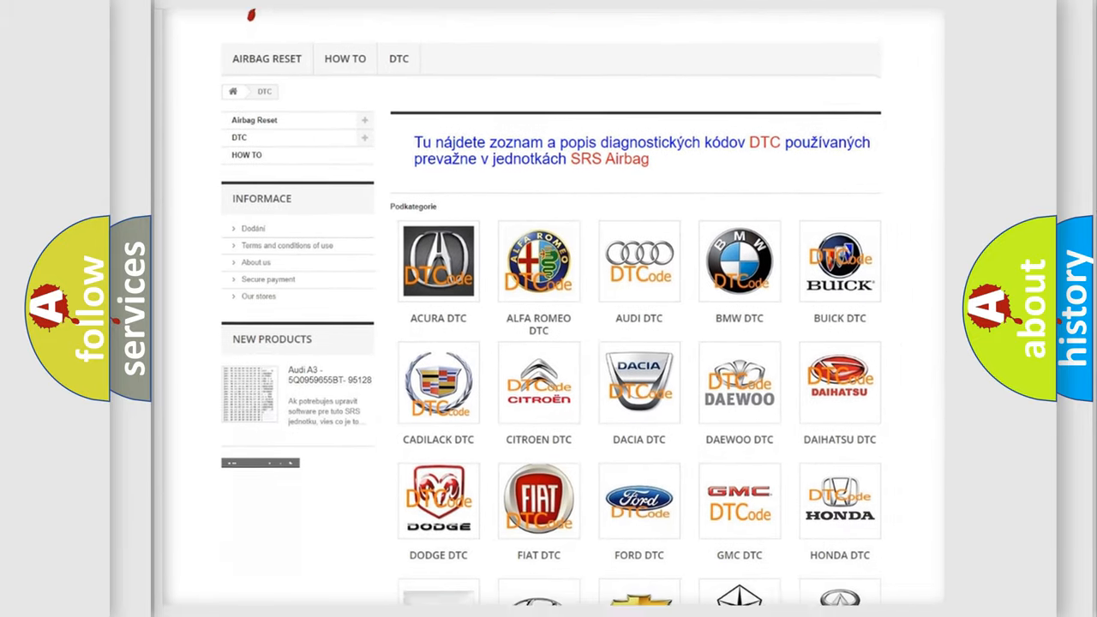
pyautogui.scroll(-3)
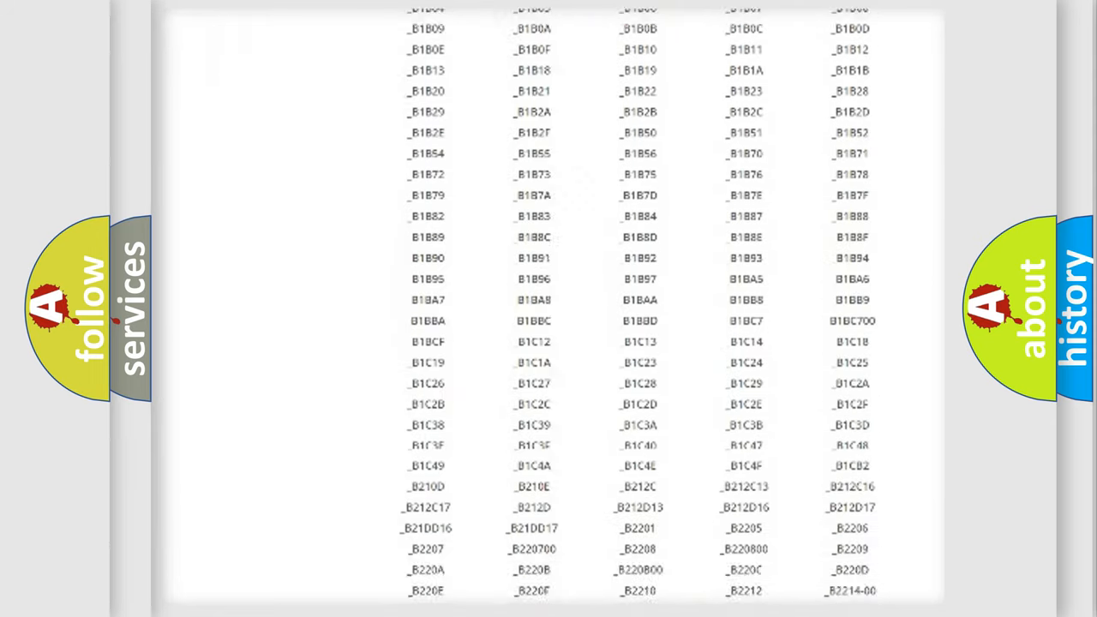
pyautogui.scroll(-3)
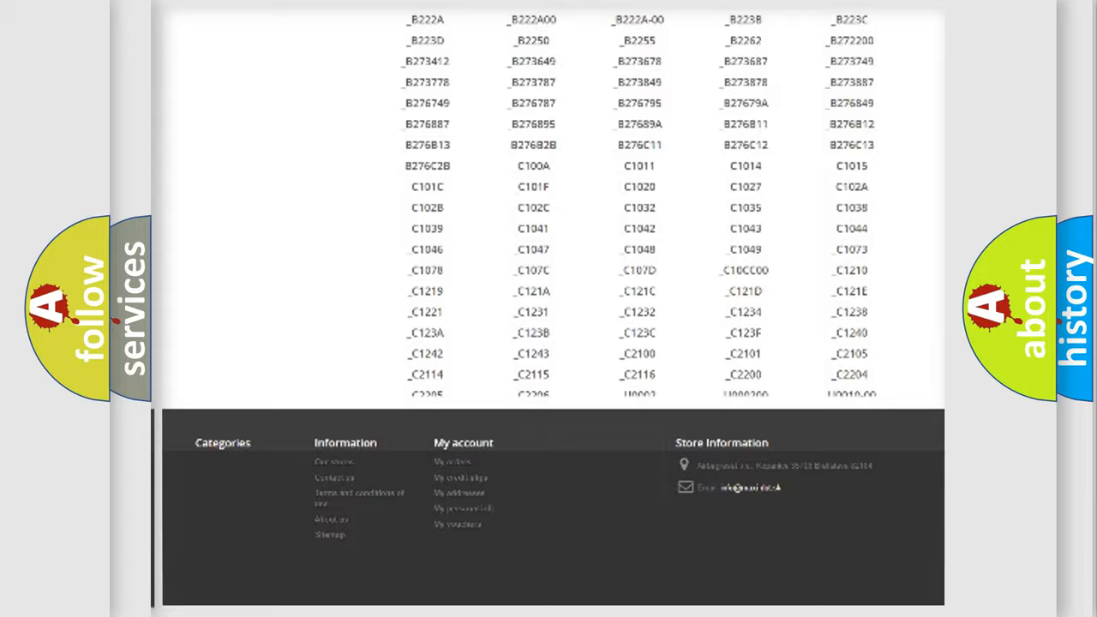
pyautogui.scroll(3)
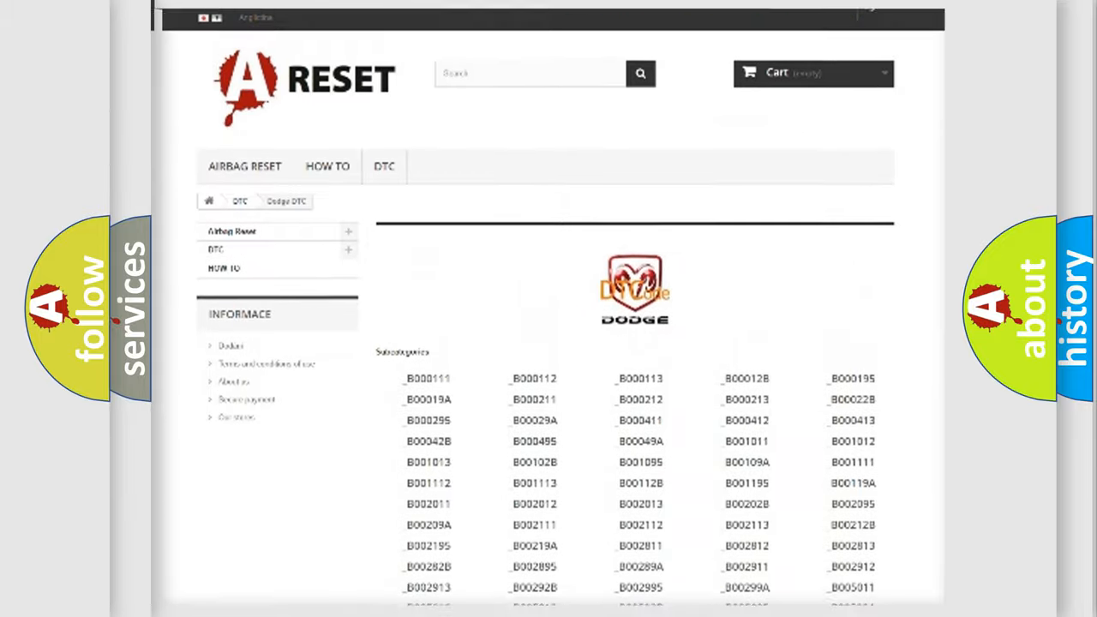